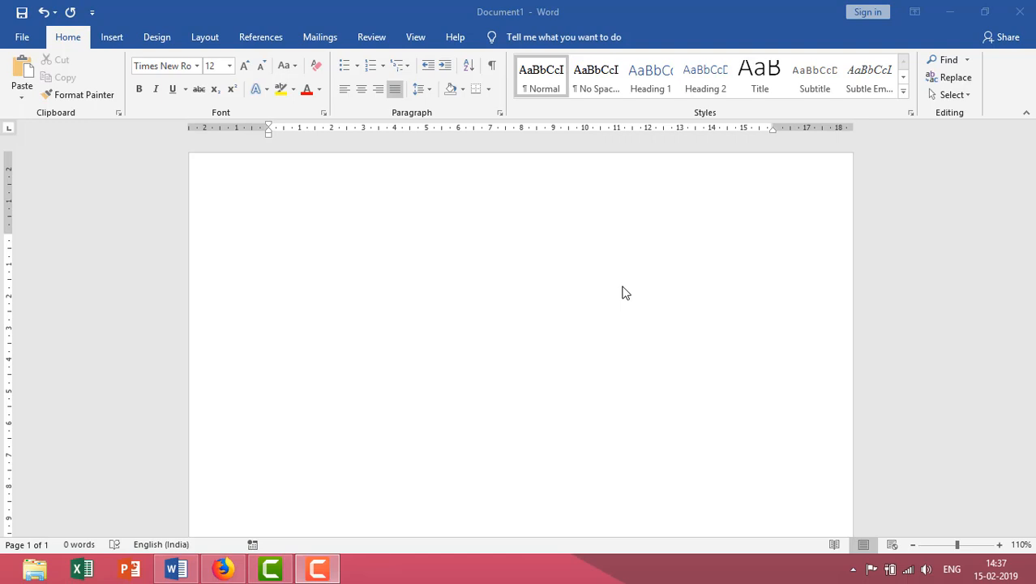
Bring the Wikipedia main page forward in Firefox to reach the No Way Out article.
click(222, 567)
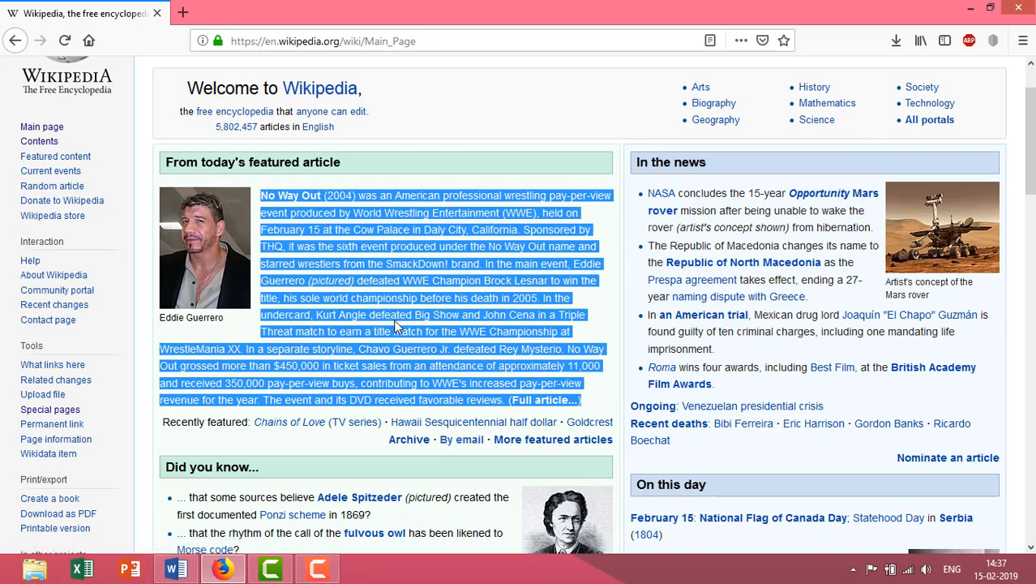
mouse_move(397, 326)
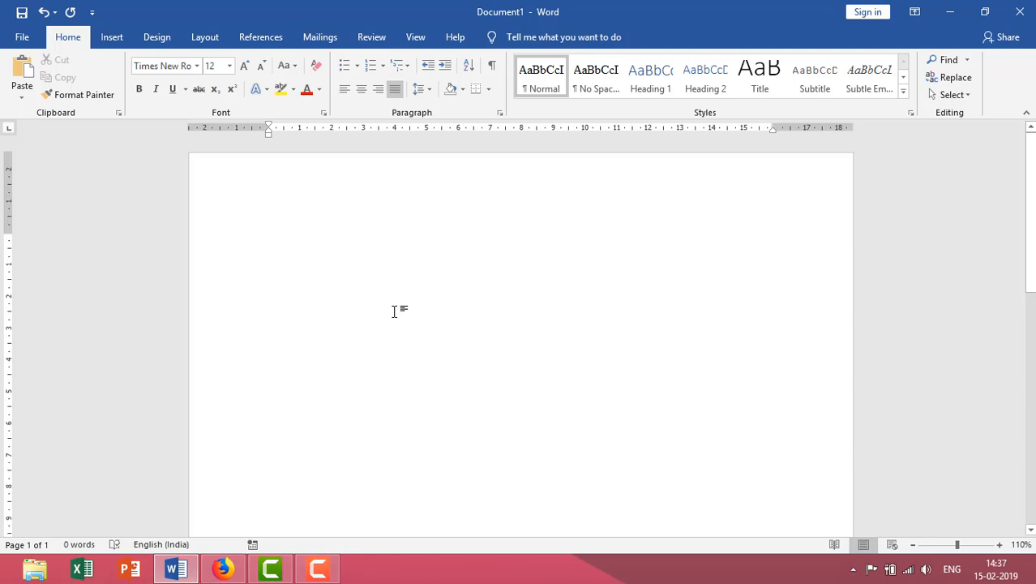
key(ctrl+v)
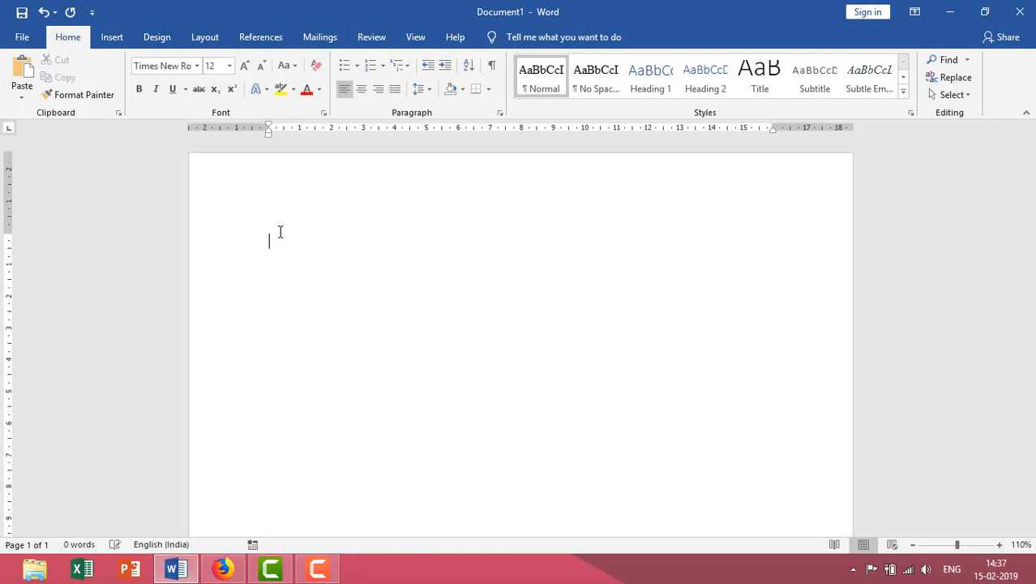
mouse_move(20, 97)
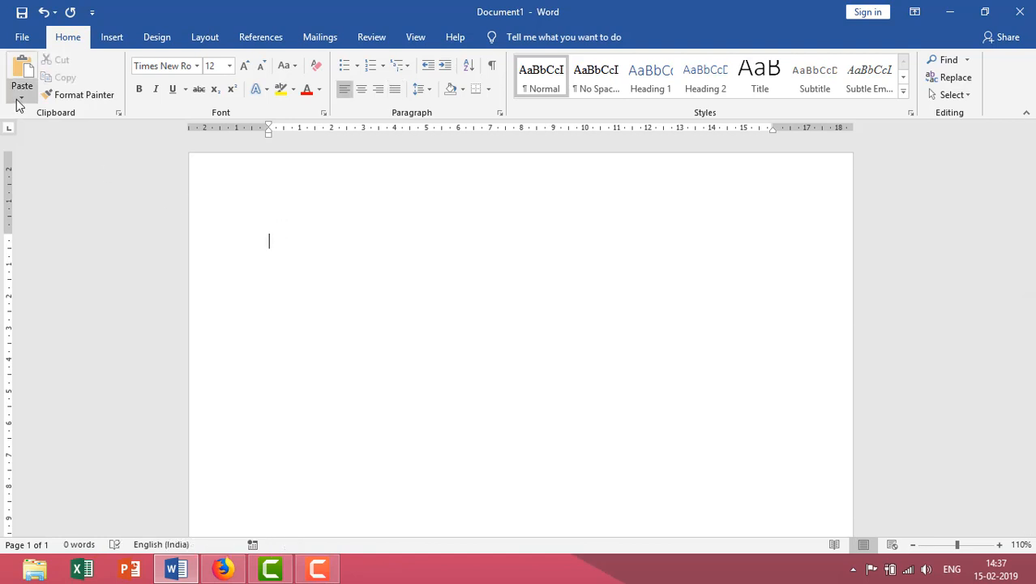
click(23, 78)
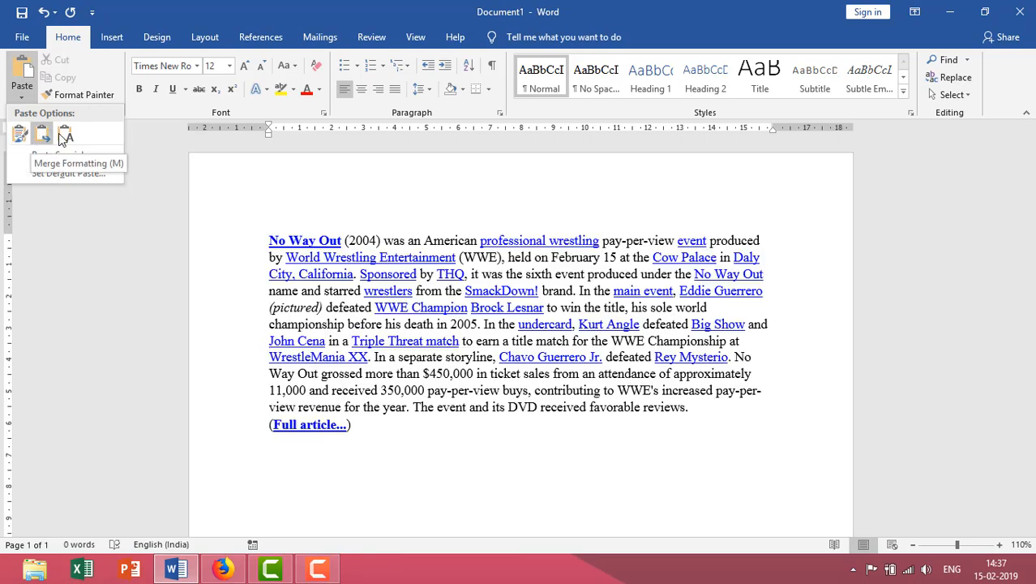
mouse_move(19, 134)
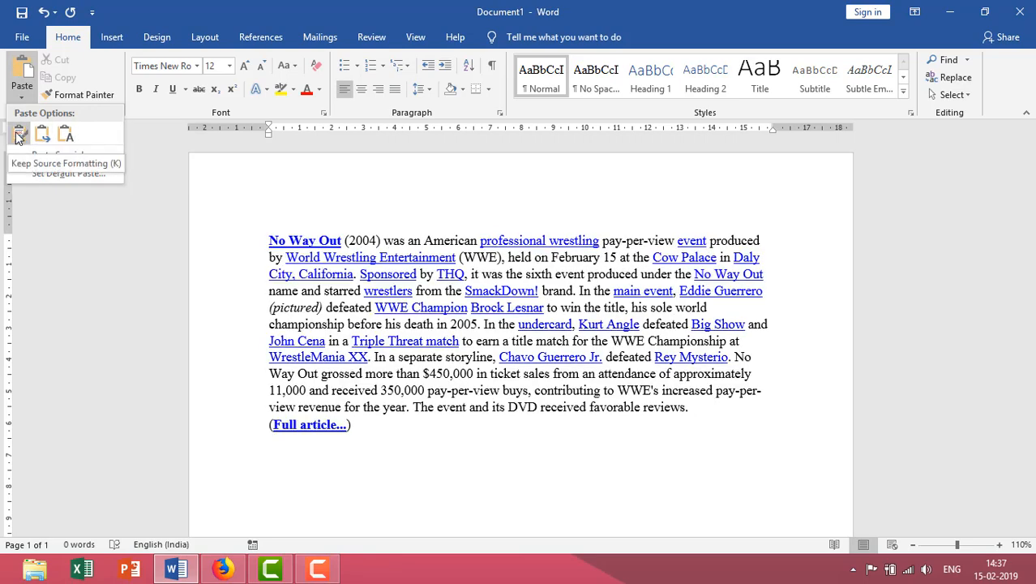
mouse_move(43, 133)
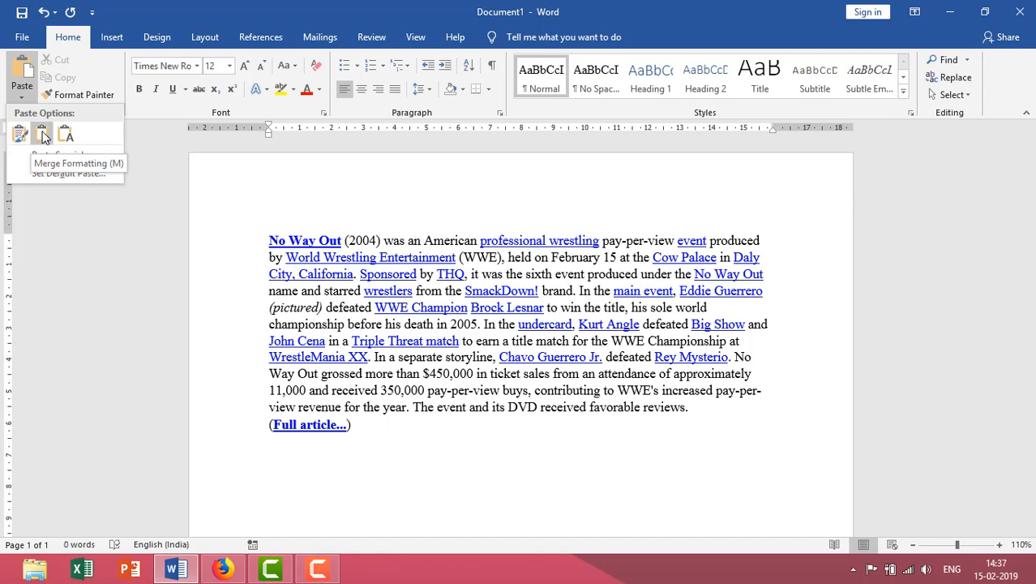
click(65, 133)
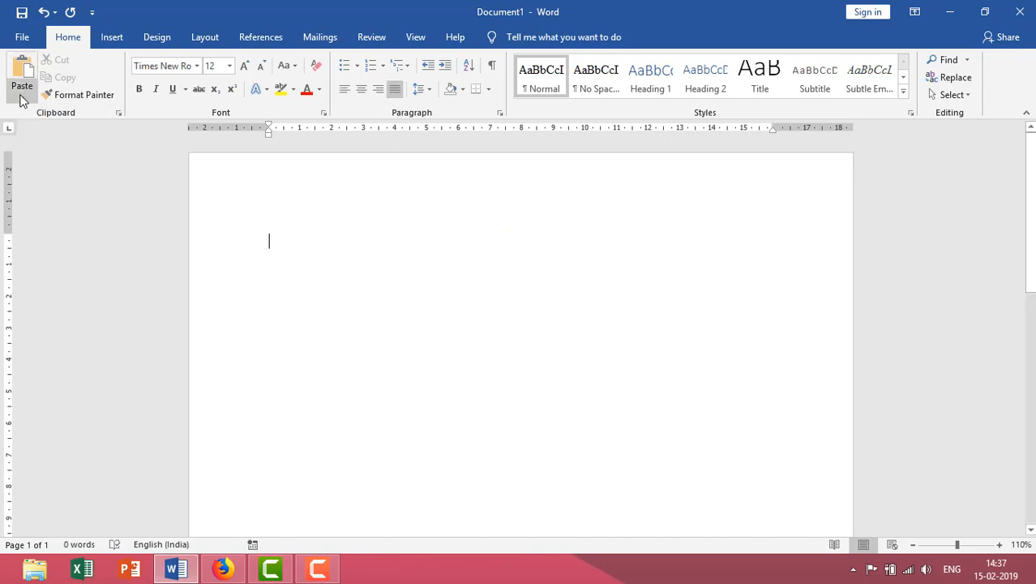
Paste the No Way Out article with Keep Text Only, leaving 154 words of plain text.
click(23, 85)
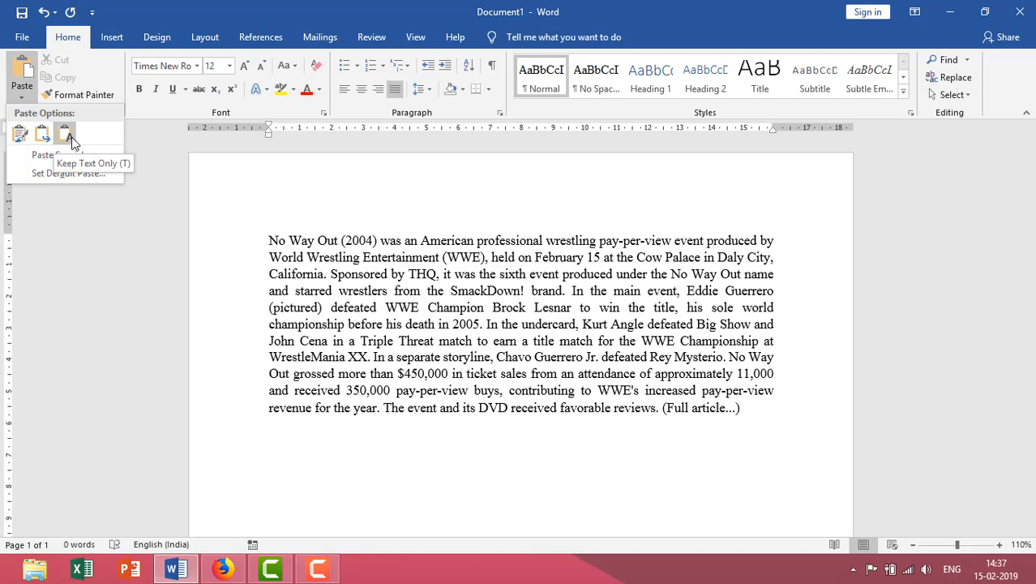
click(65, 133)
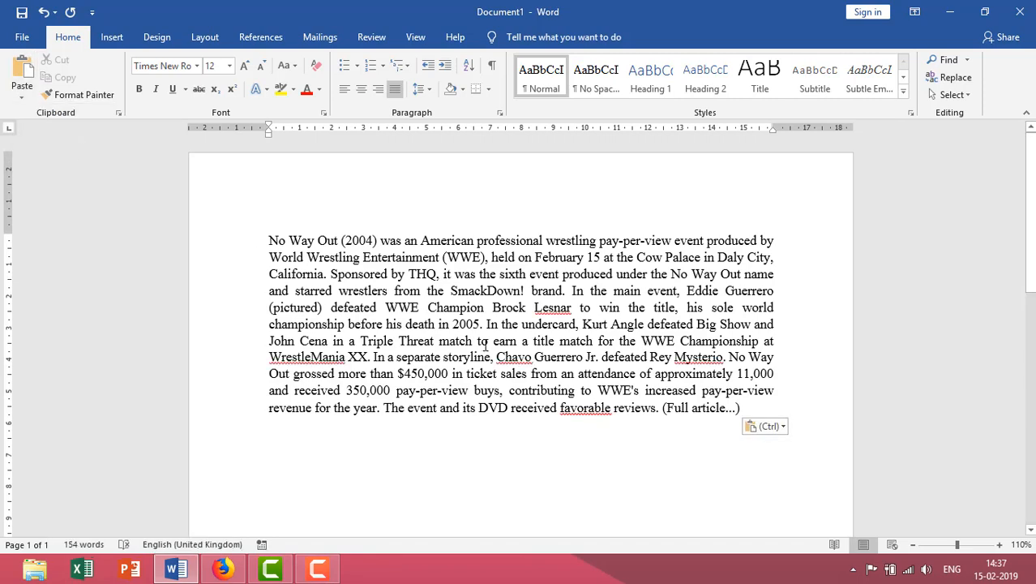
click(752, 405)
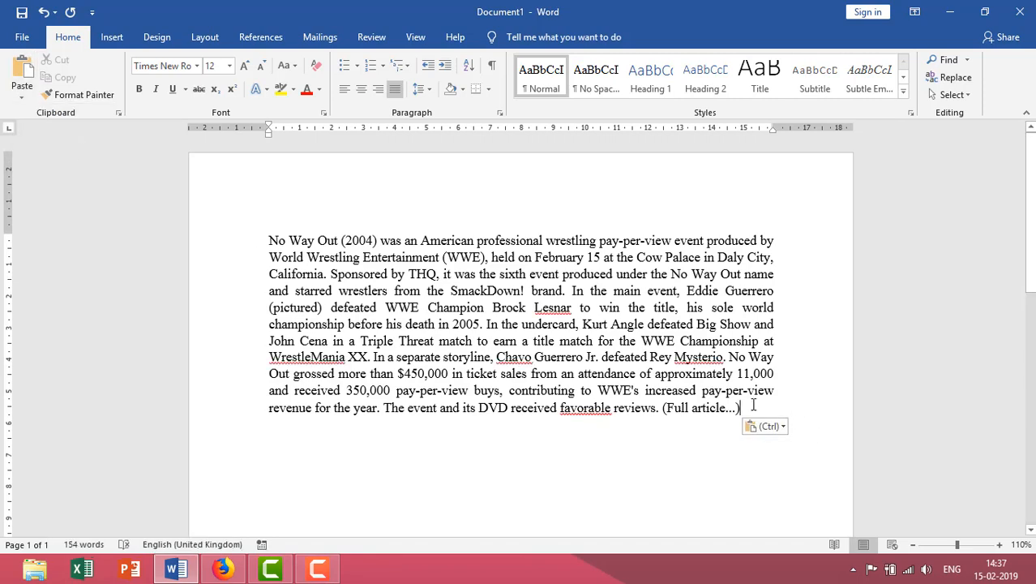